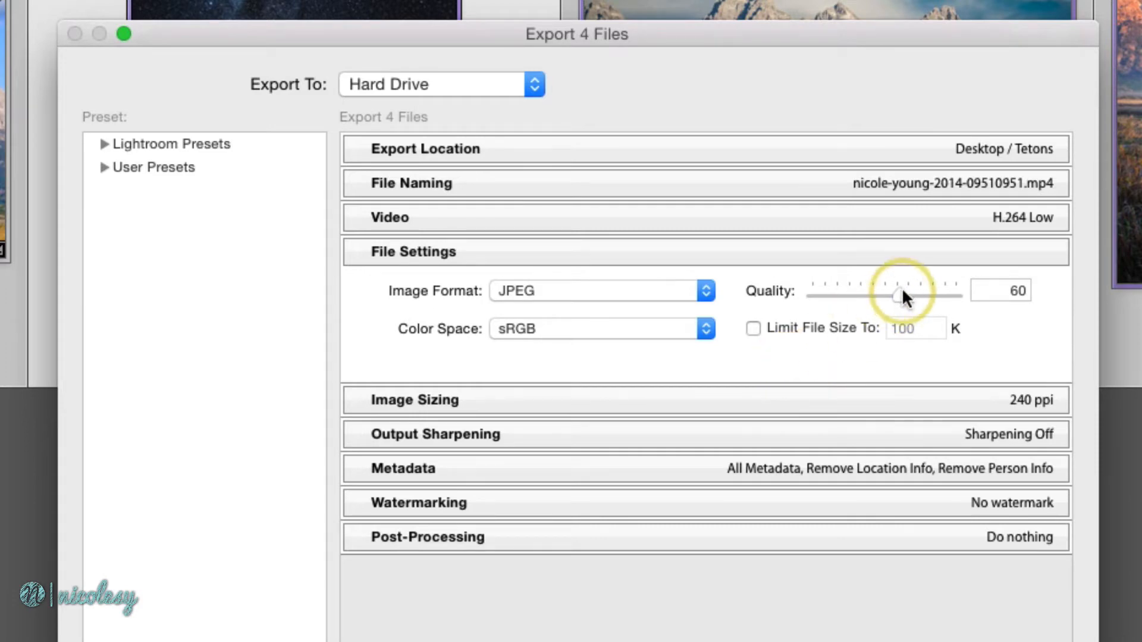
Raise JPEG quality to 100 and leave Limit File Size To unticked.
left_click_drag(896, 296, 957, 291)
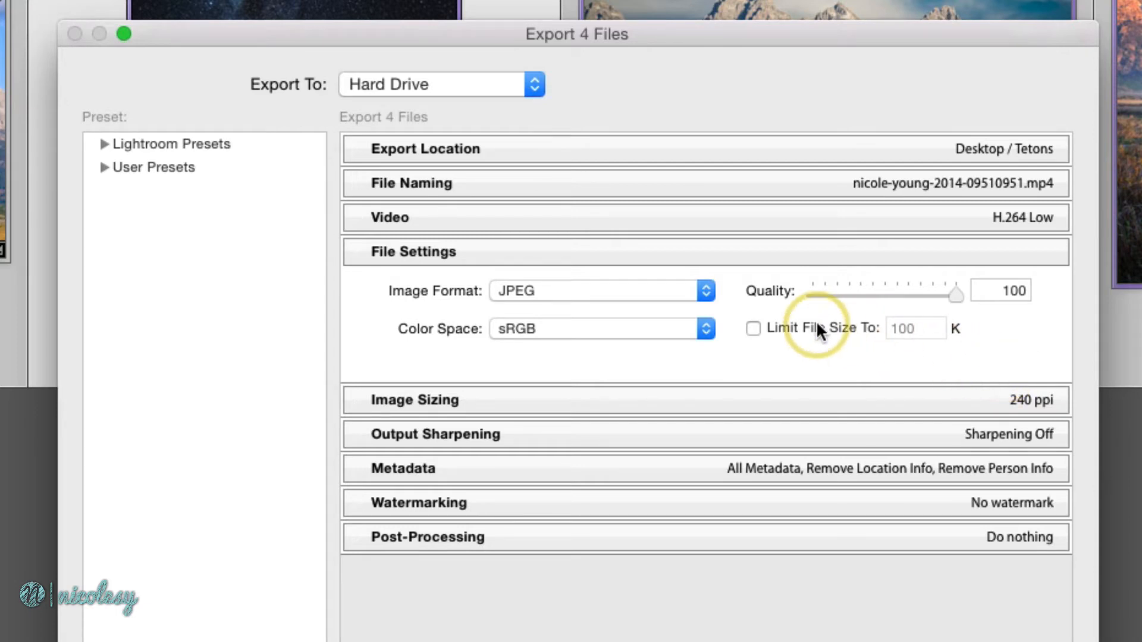
left_click(753, 328)
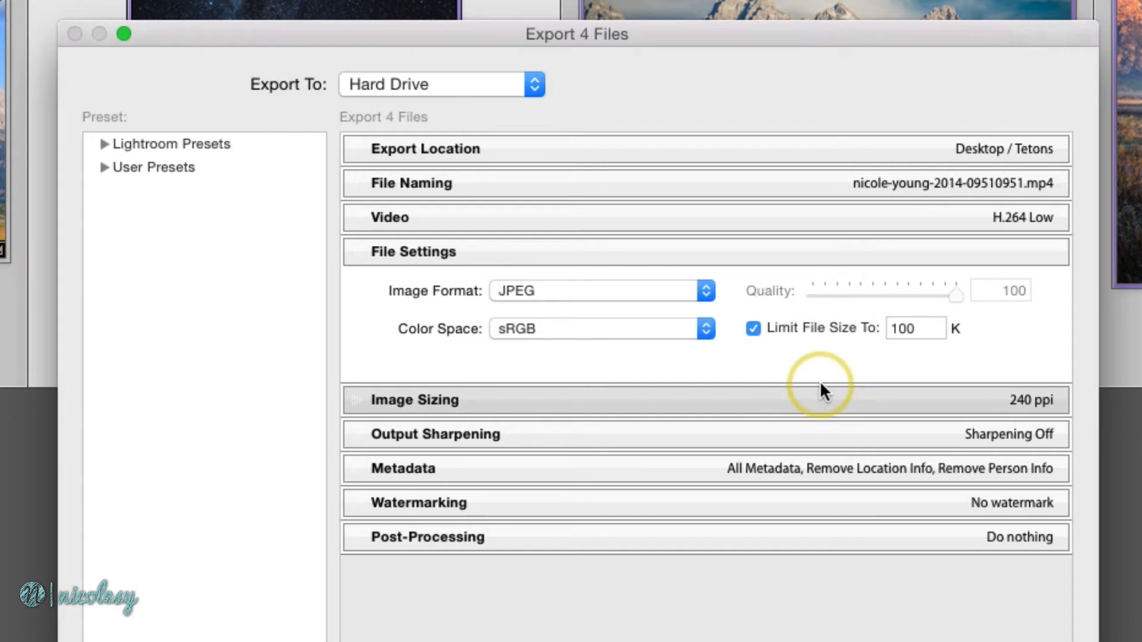
left_click(915, 328)
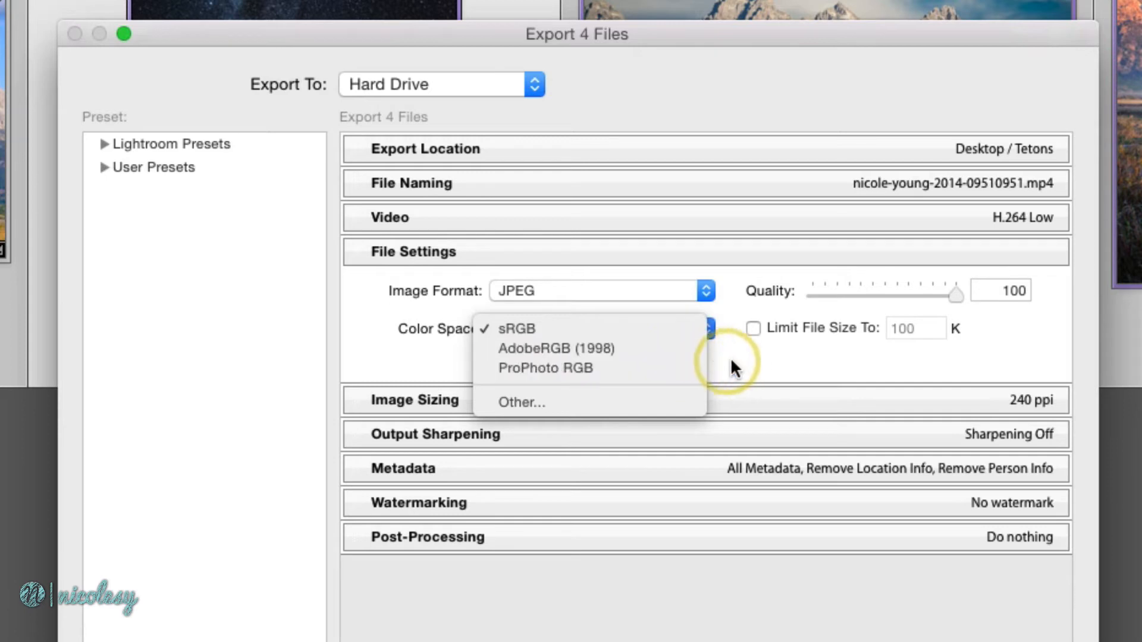
Switch the image format from JPEG to PSD, keeping AdobeRGB (1998) at 16 bits/component.
left_click(599, 290)
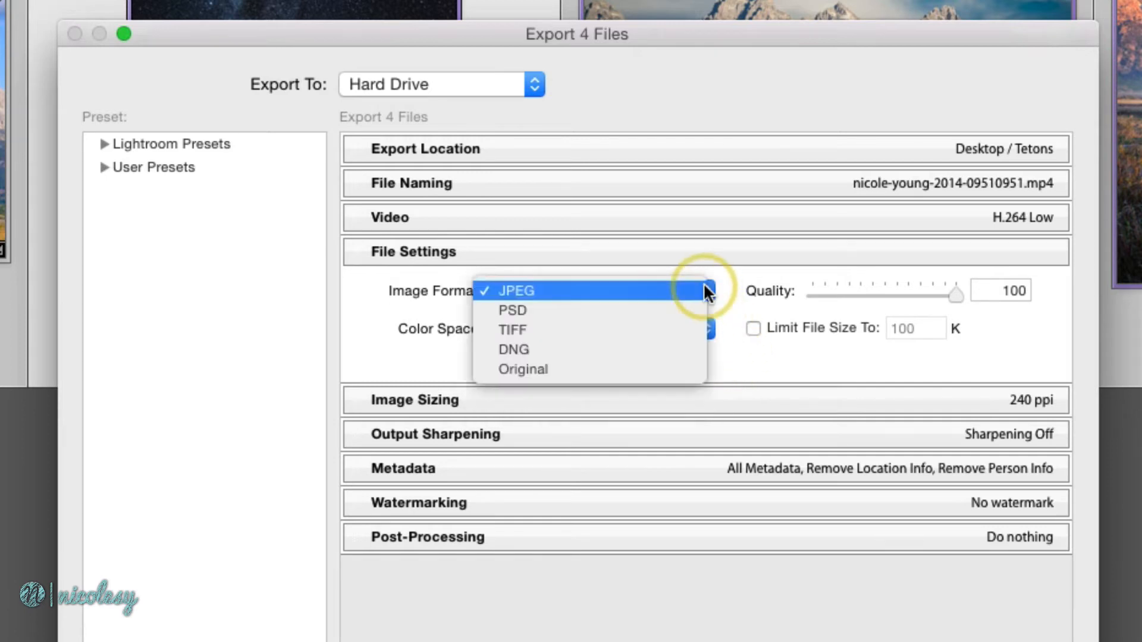
left_click(512, 310)
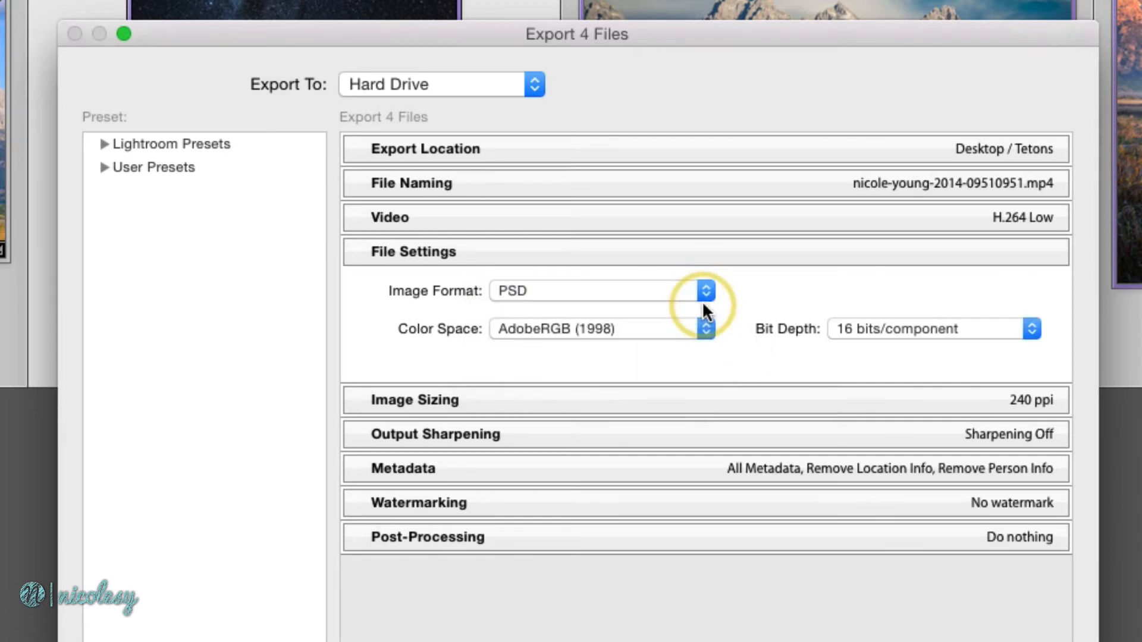
mouse_move(758, 302)
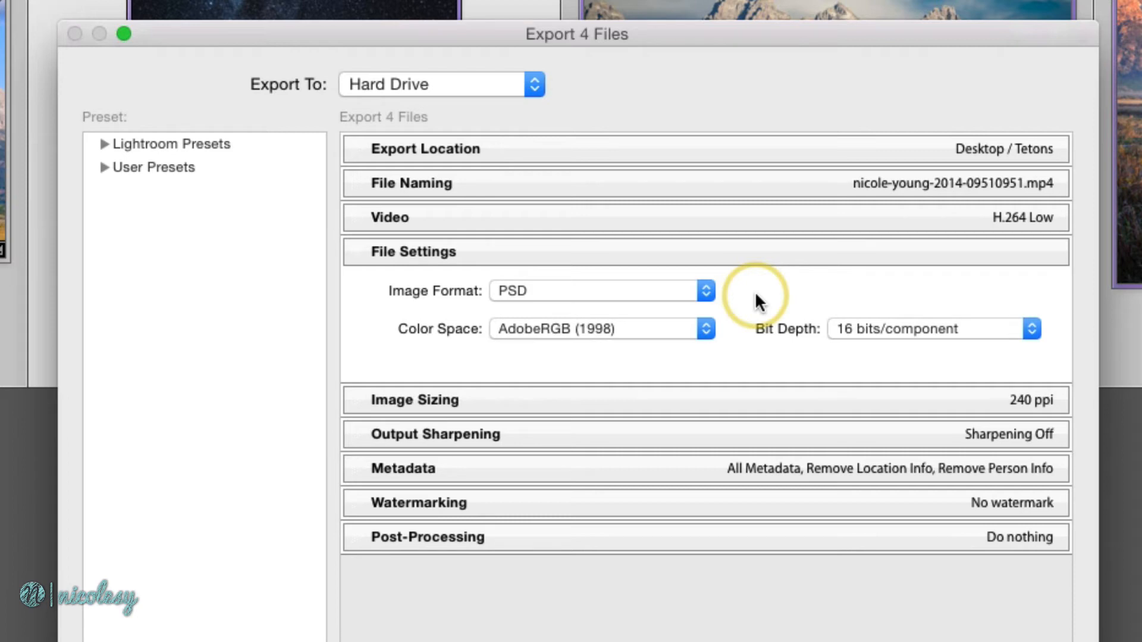
left_click(1031, 329)
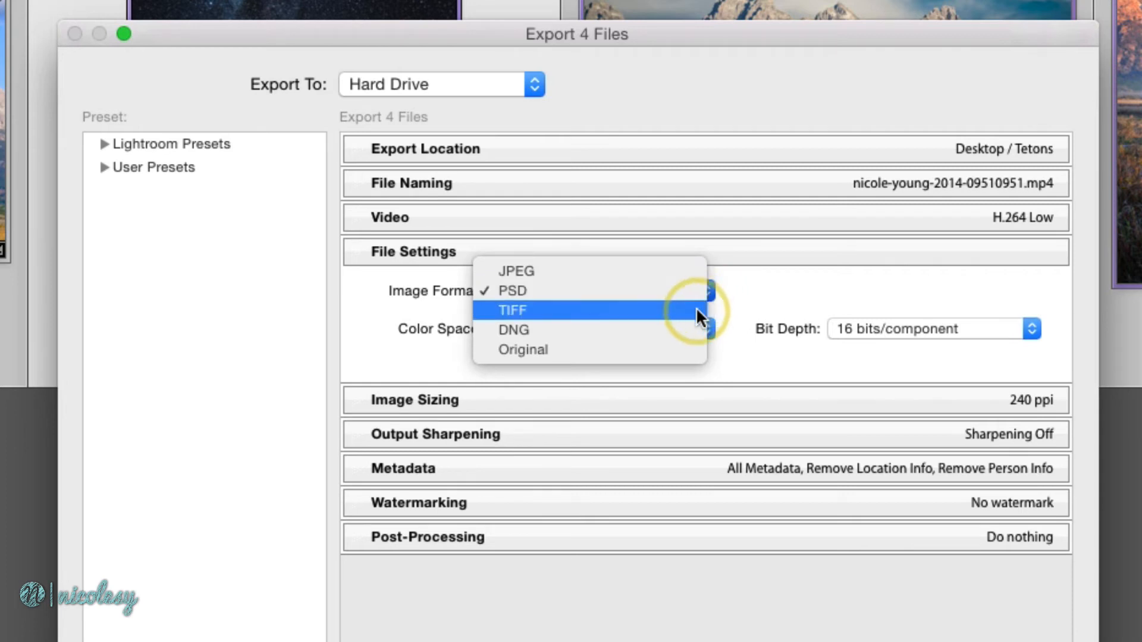
Switch the format to TIFF with compression None and transparency saved.
left_click(511, 309)
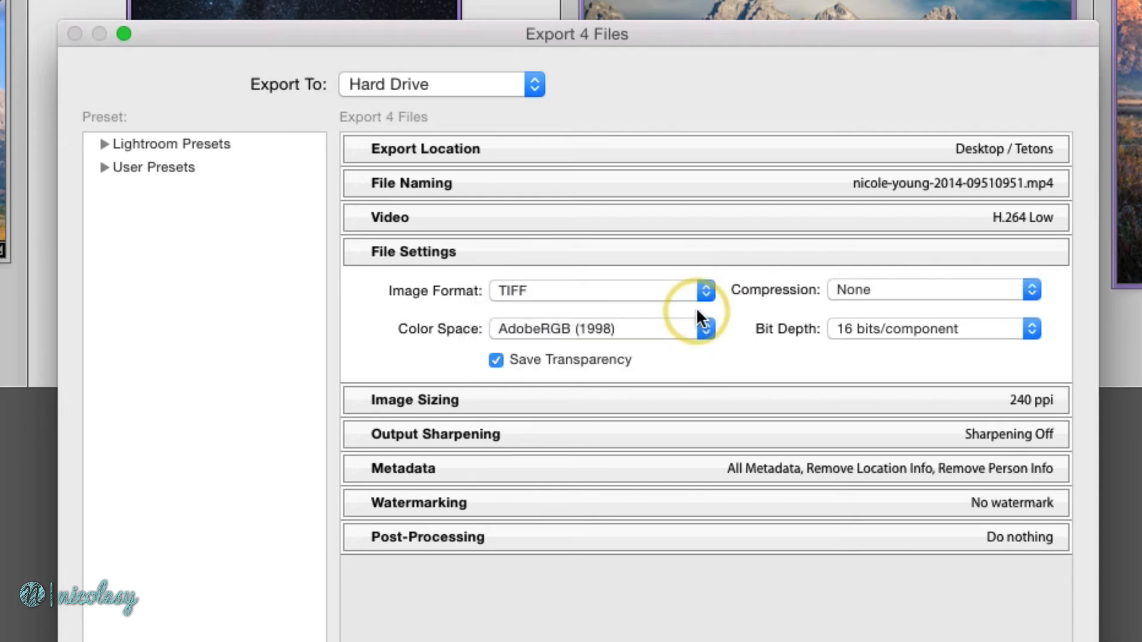
mouse_move(979, 288)
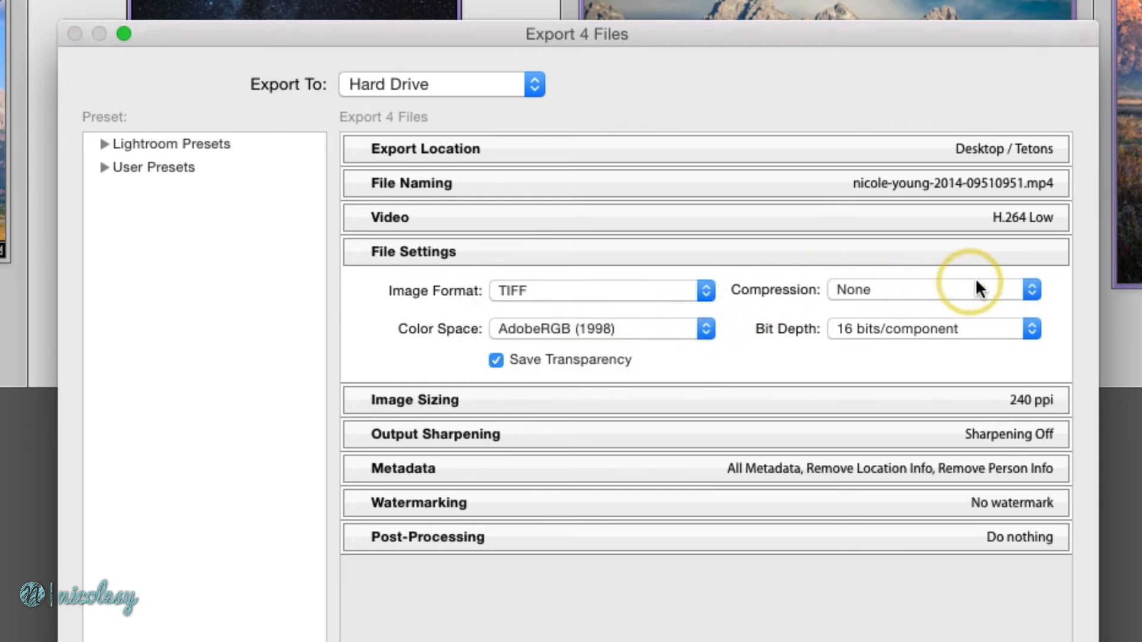
left_click(1030, 289)
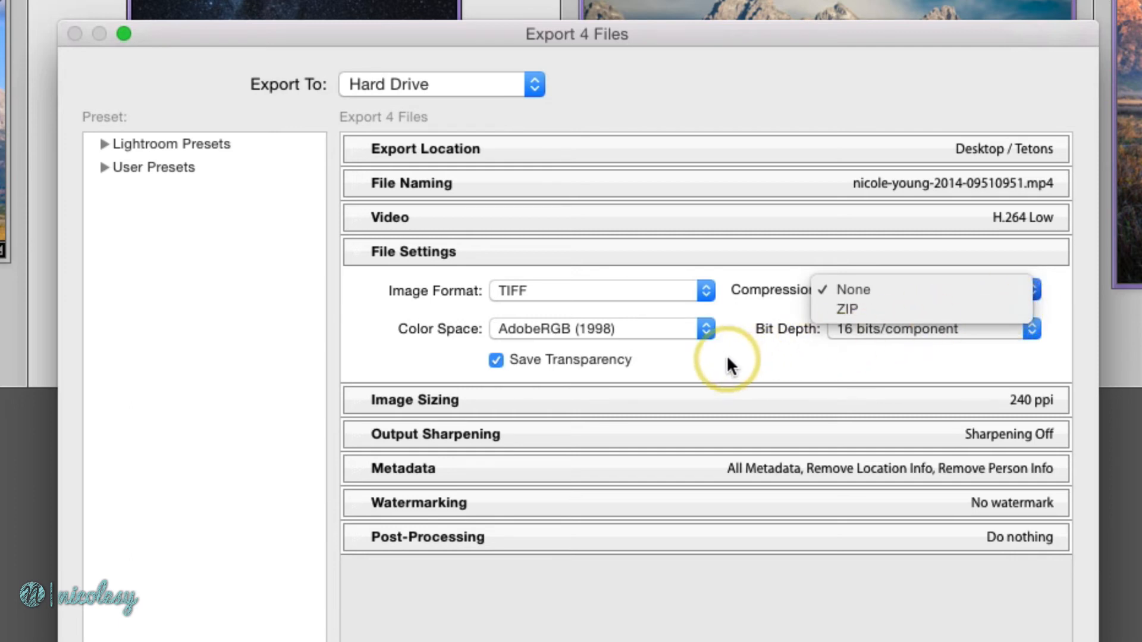
left_click(852, 289)
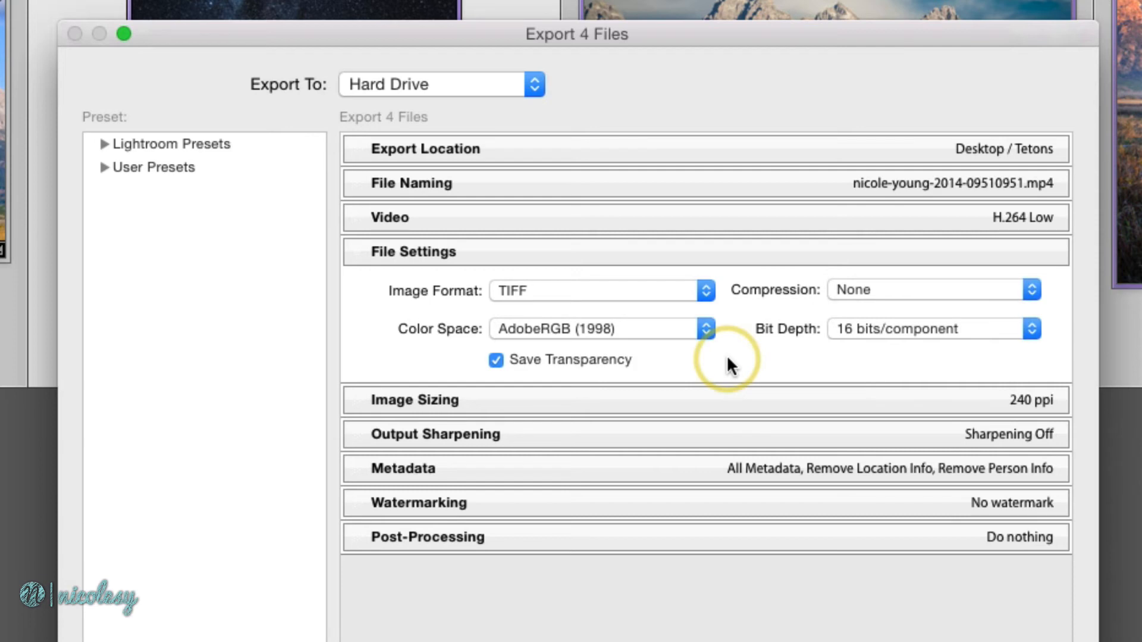
mouse_move(612, 367)
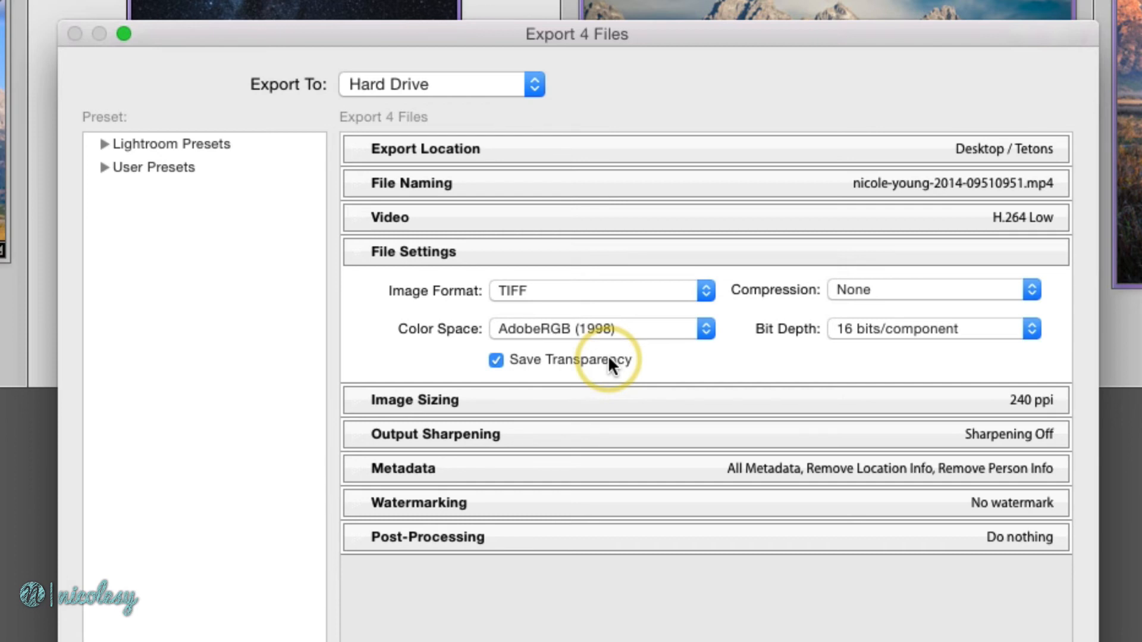
left_click(600, 290)
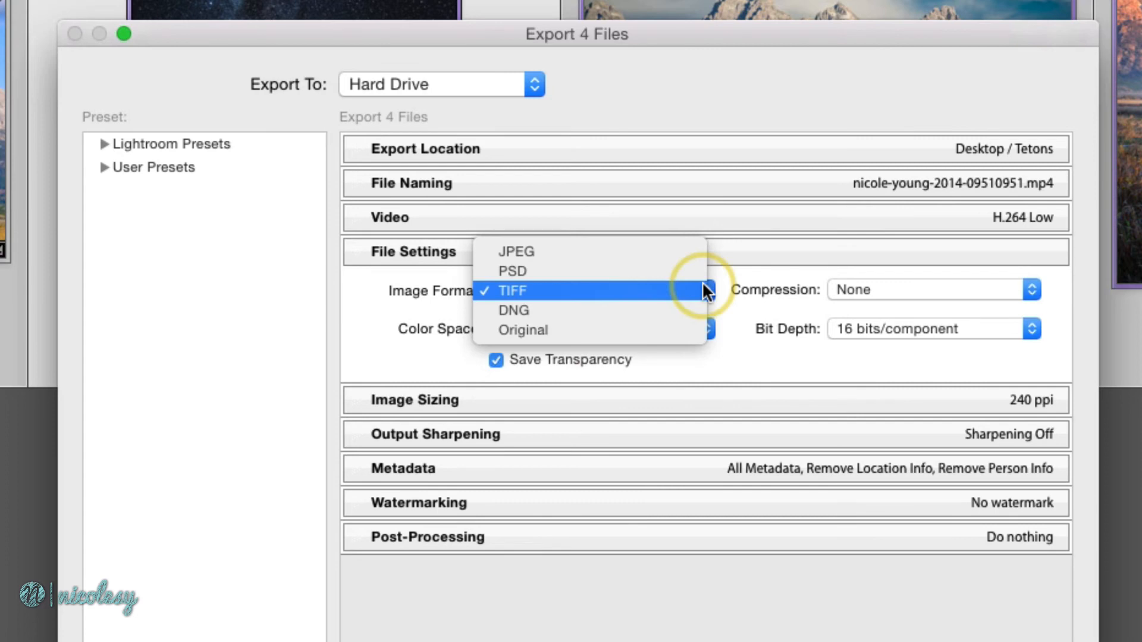
Switch the format to DNG, compatible with Camera Raw 7.1 and later.
left_click(514, 310)
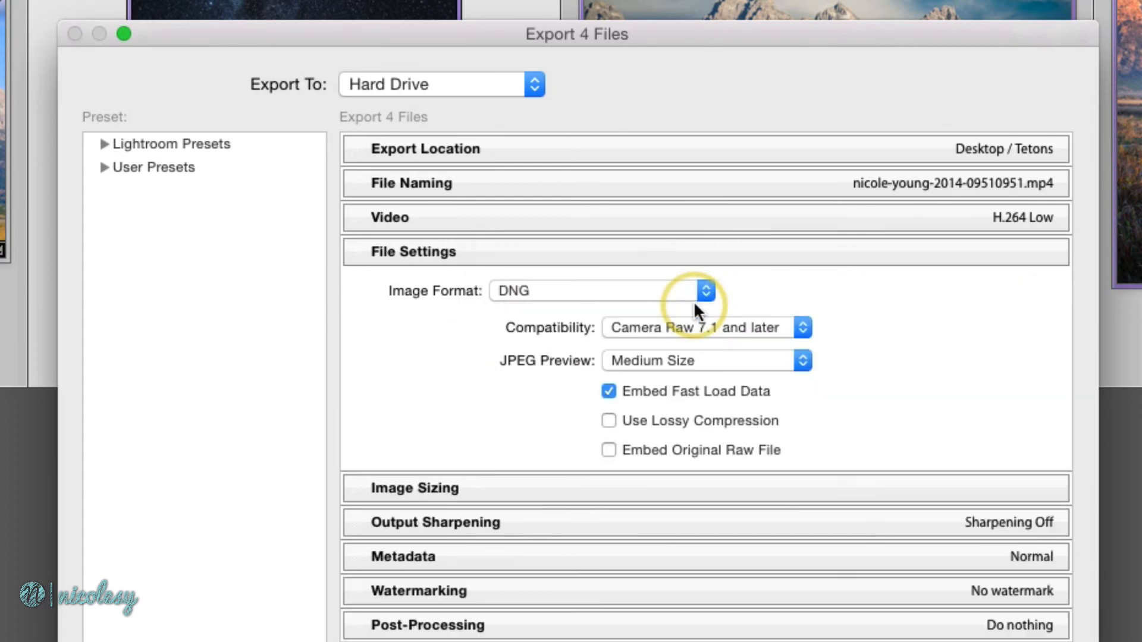
mouse_move(895, 358)
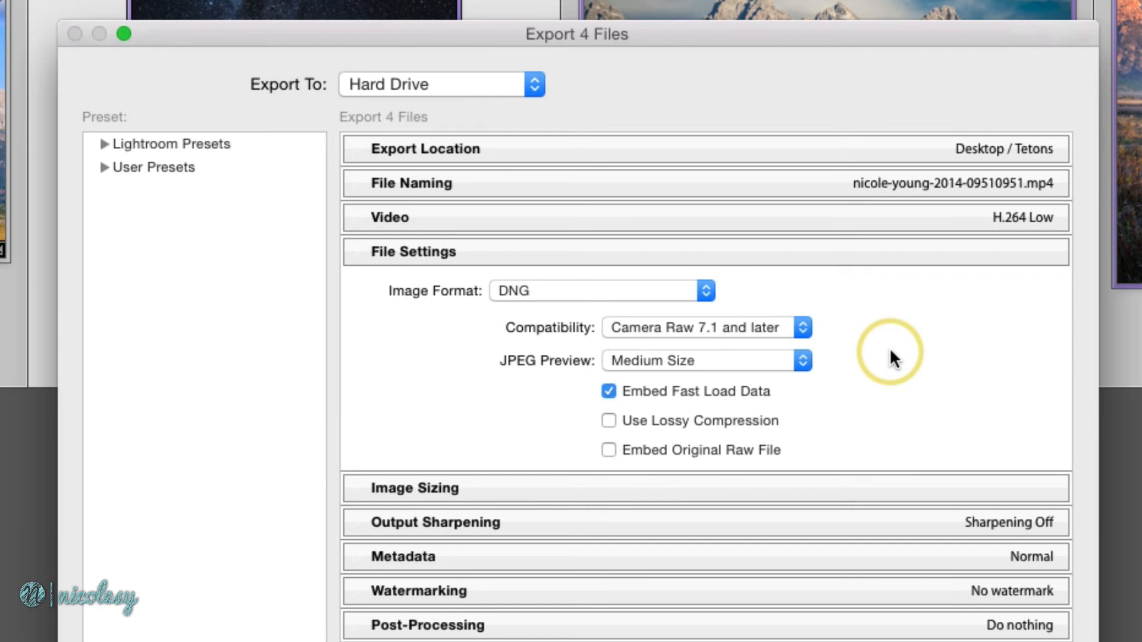
left_click(597, 291)
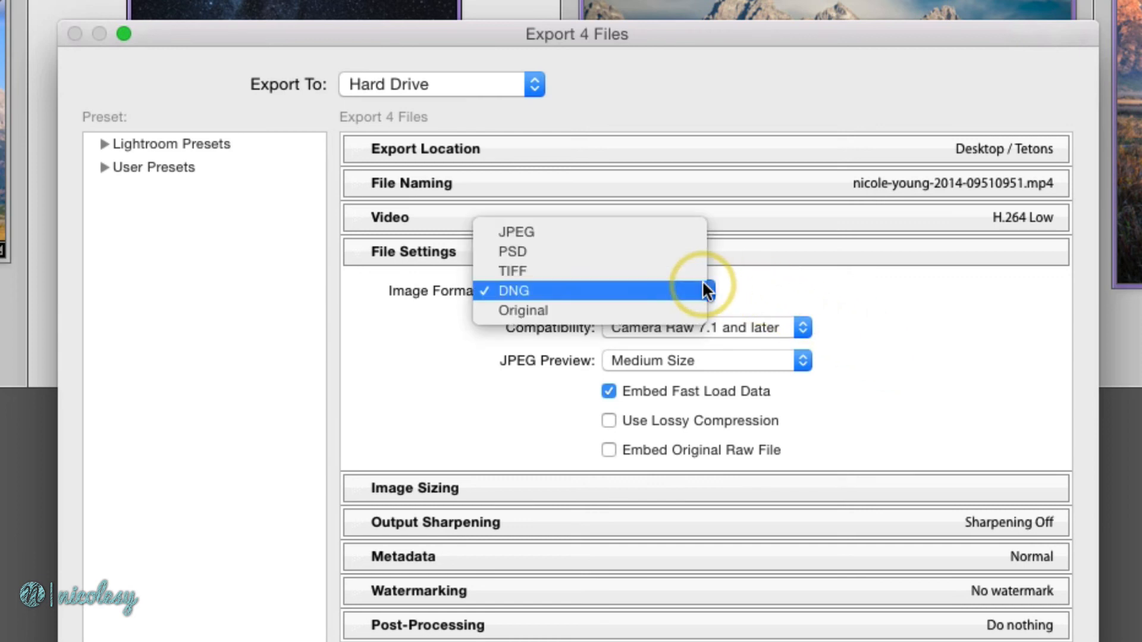